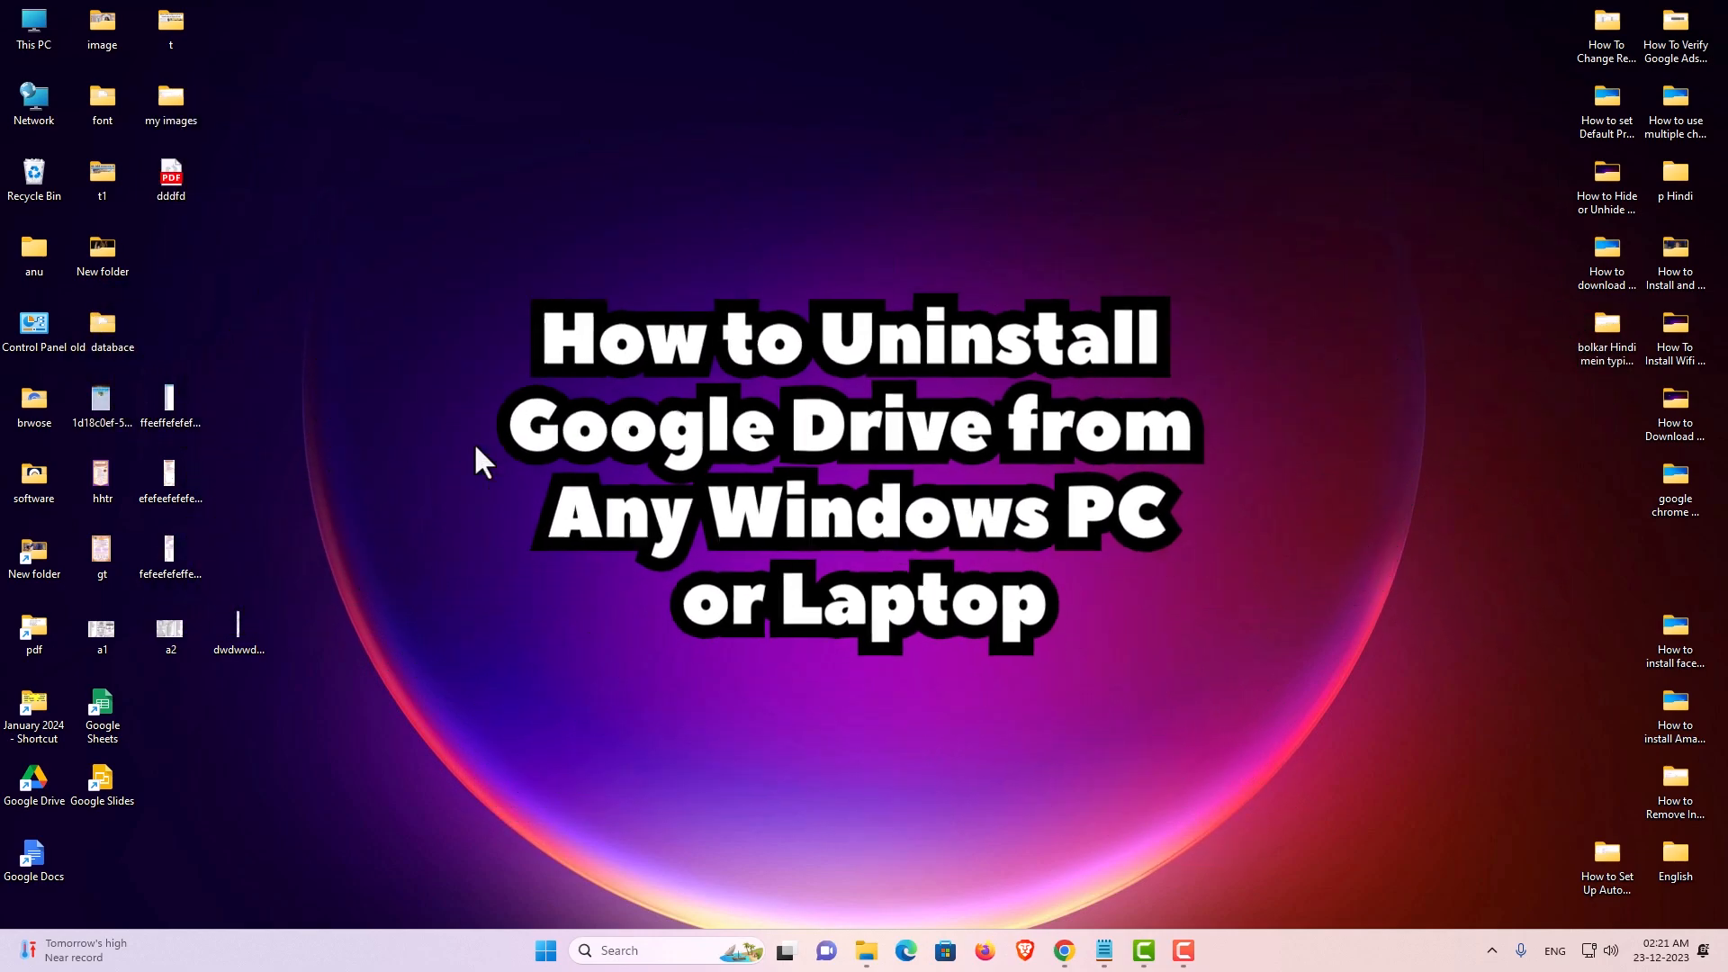
Open the Start menu to show pinned and recommended apps.
click(543, 950)
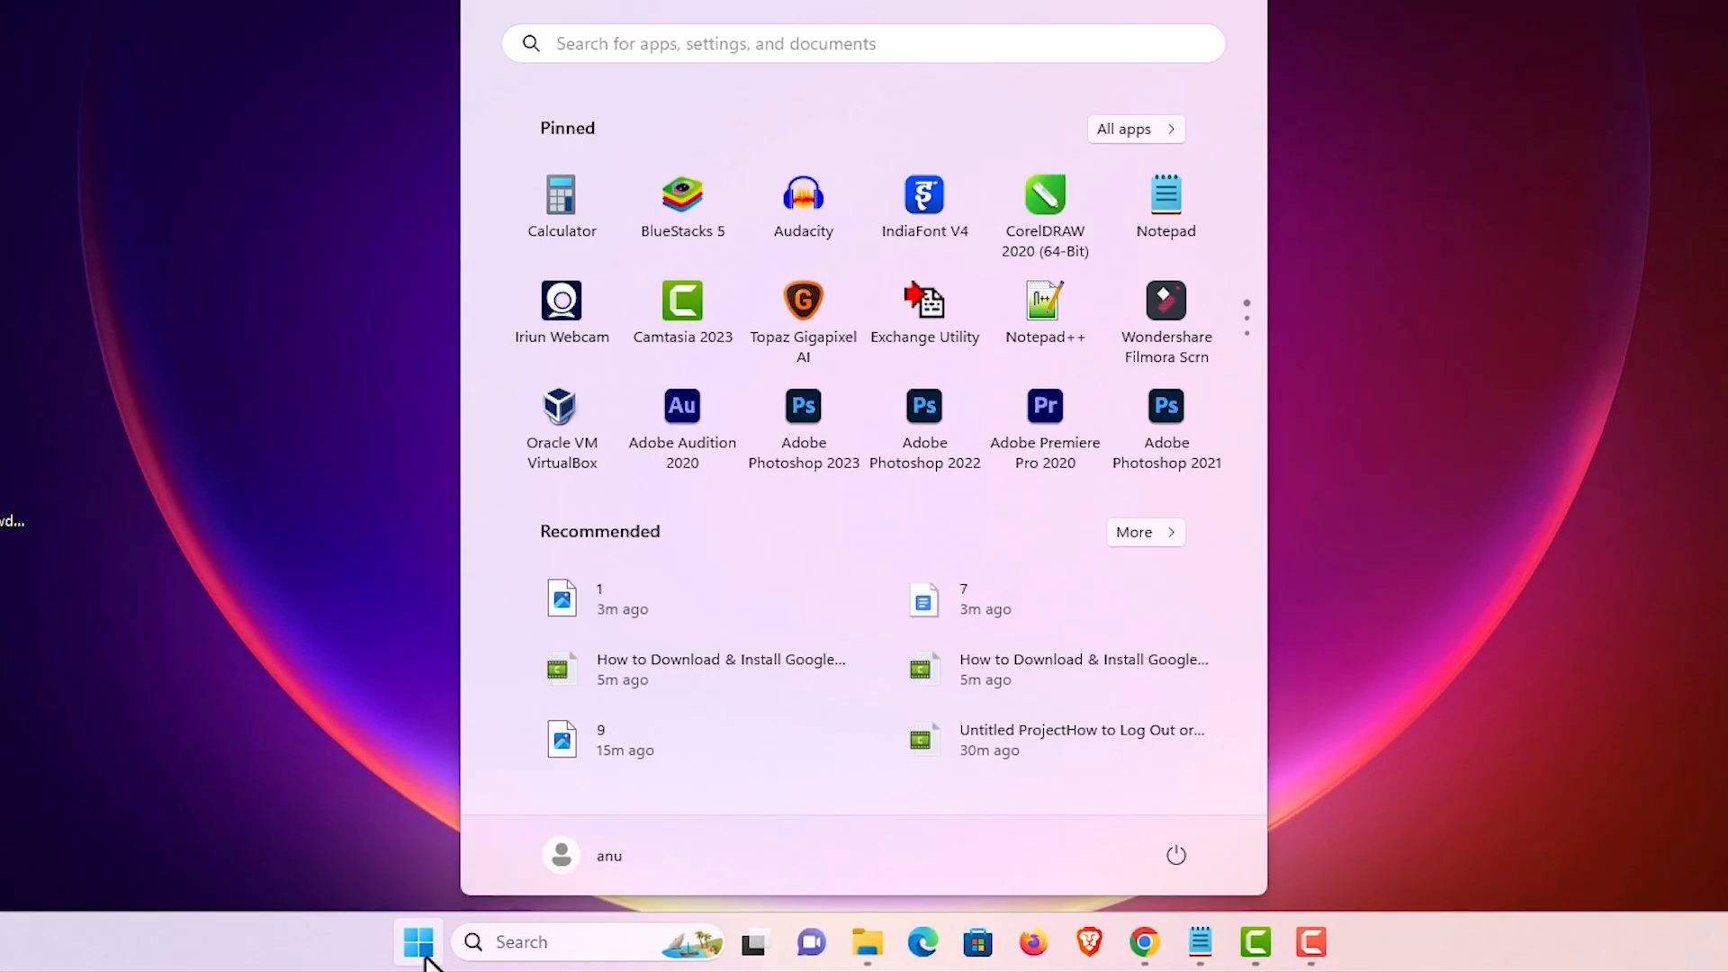
click(417, 943)
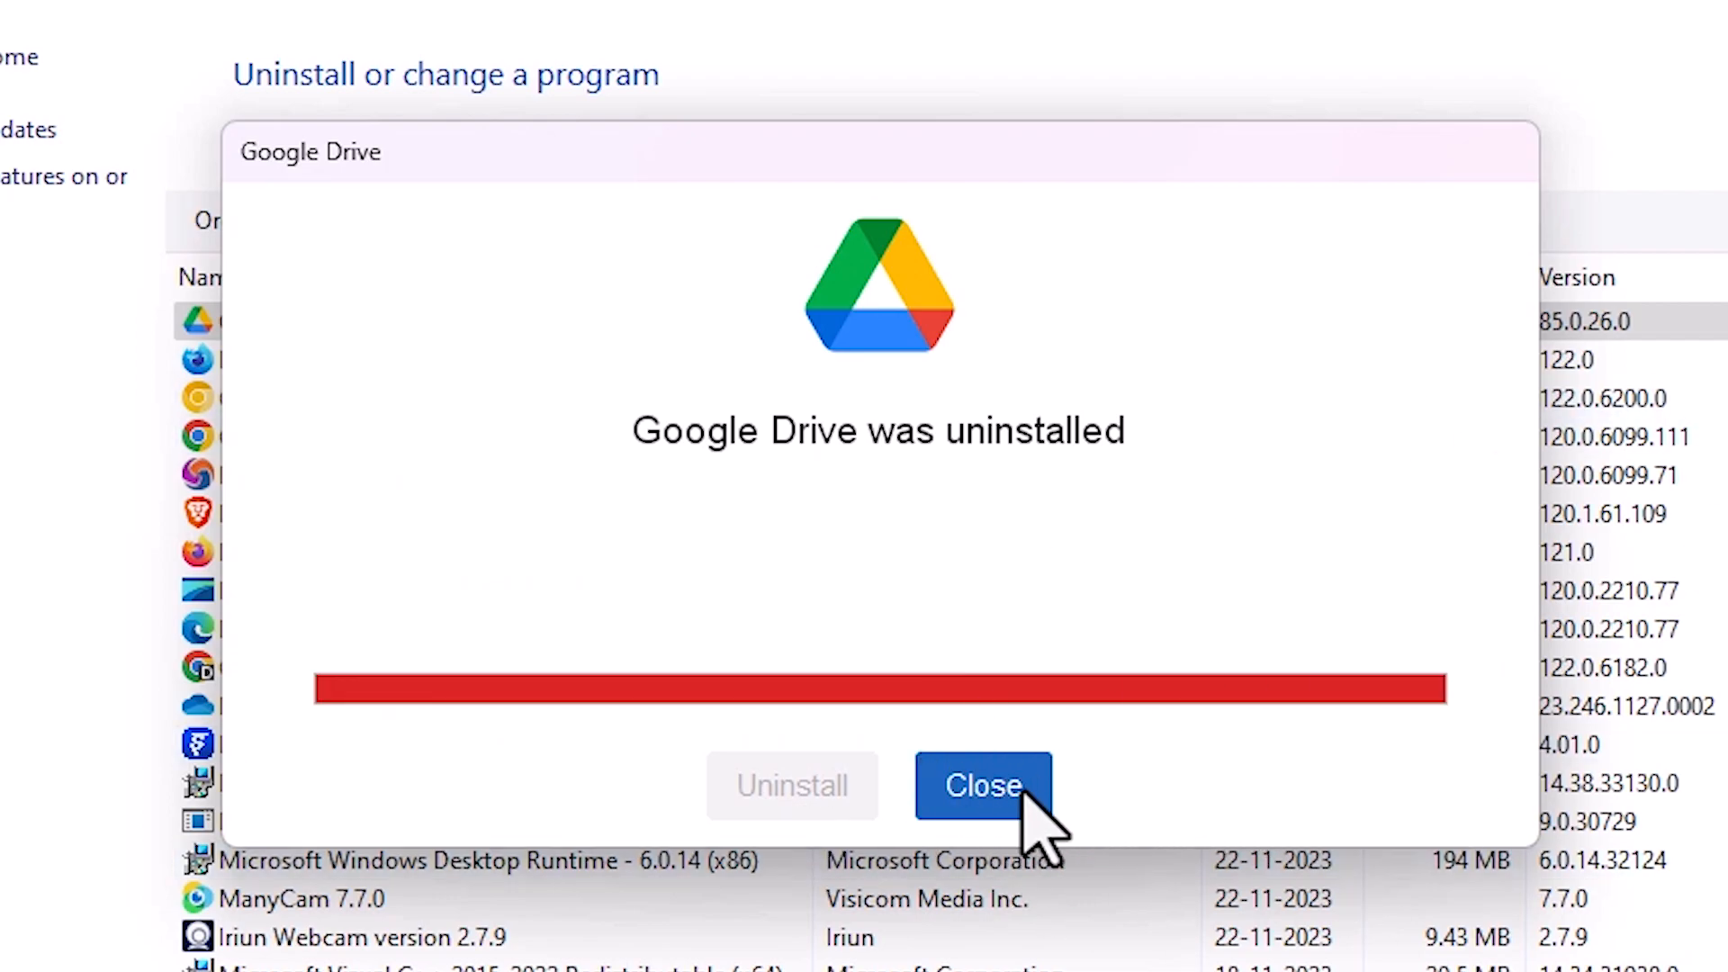
Close the Google Drive uninstaller's completion notice.
click(985, 787)
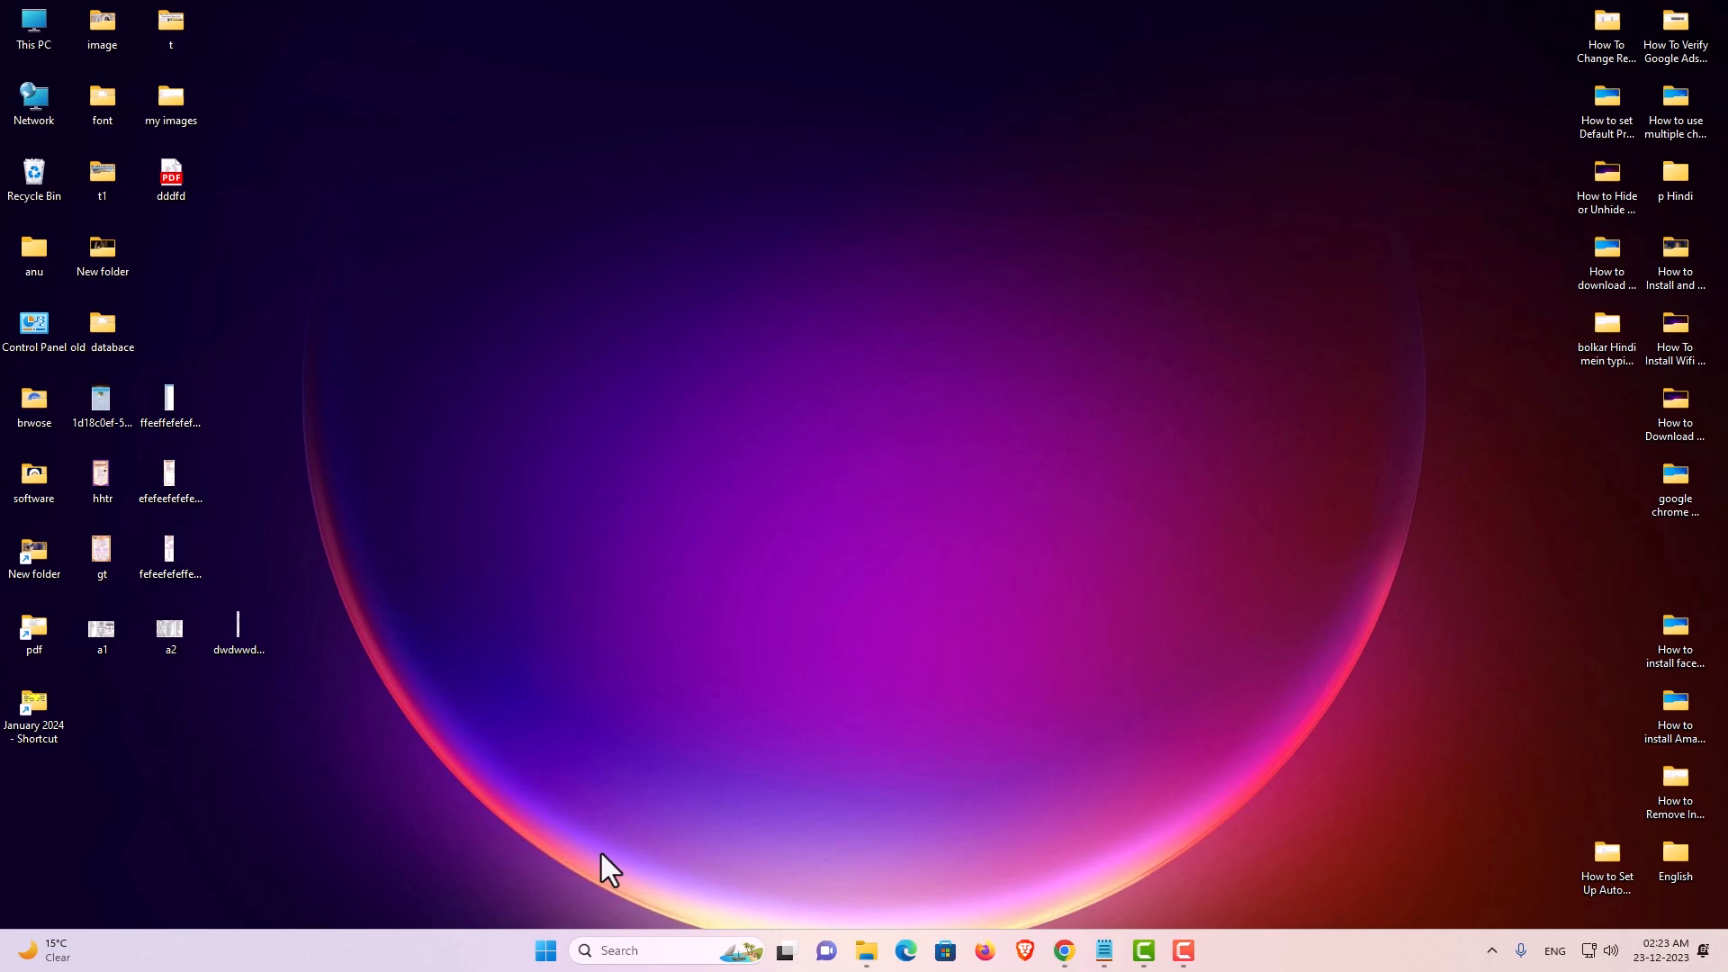